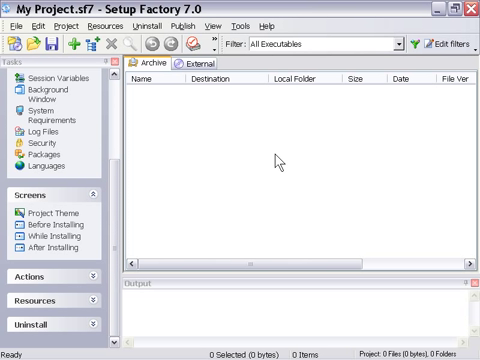
{"action": "mouse_move", "coordinate": [62, 196]}
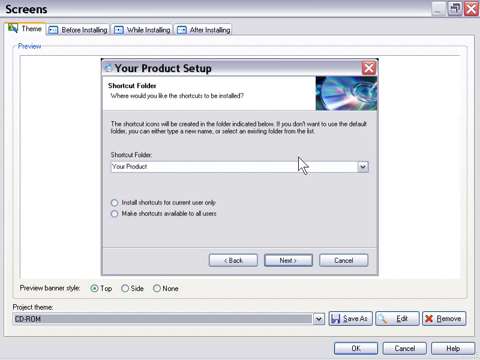
{"action": "mouse_move", "coordinate": [144, 304]}
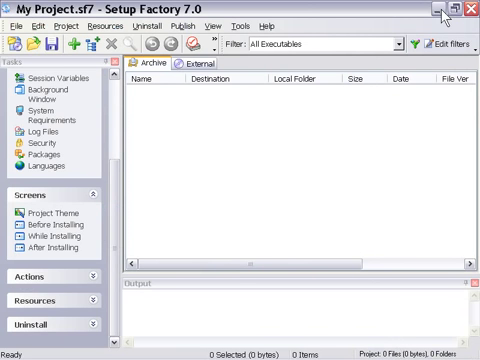
Navigate from Program Files into the Setup Factory 7.0 Themes folder
{"action": "left_click", "coordinate": [452, 8]}
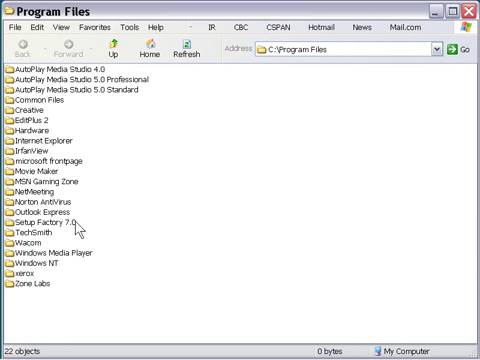
{"action": "double_click", "coordinate": [50, 206]}
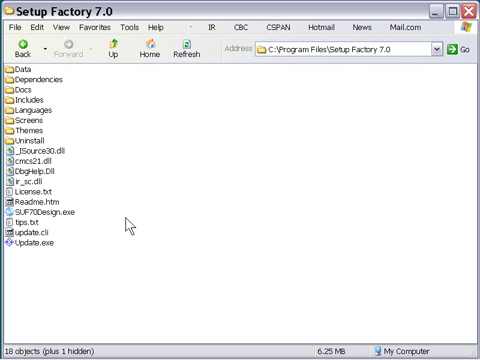
{"action": "left_click", "coordinate": [30, 132]}
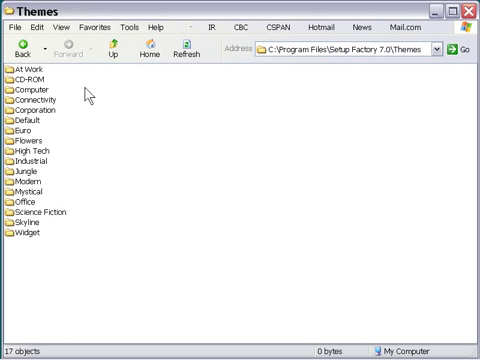
{"action": "mouse_move", "coordinate": [162, 88]}
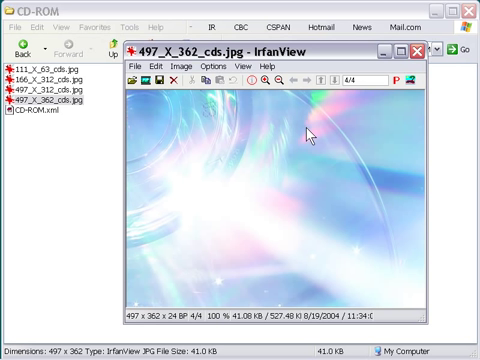
{"action": "left_click", "coordinate": [416, 52]}
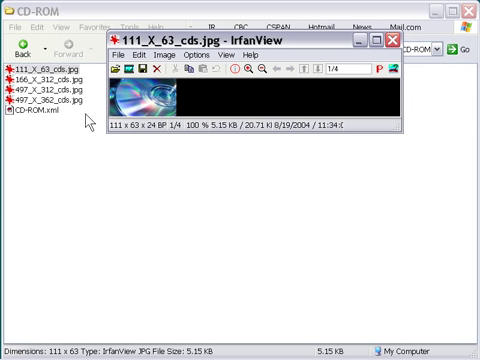
{"action": "mouse_move", "coordinate": [84, 122]}
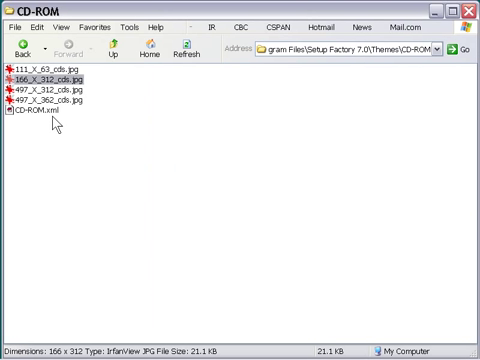
Select the CD-ROM.xml theme file in the CD-ROM theme folder
{"action": "left_click", "coordinate": [36, 112]}
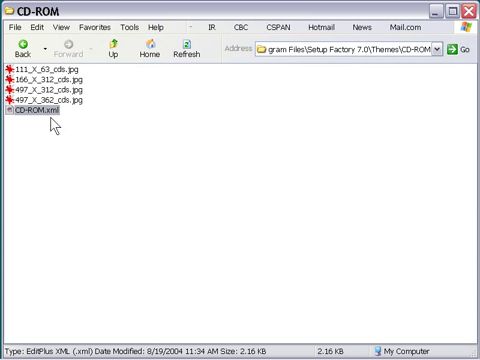
{"action": "mouse_move", "coordinate": [76, 136]}
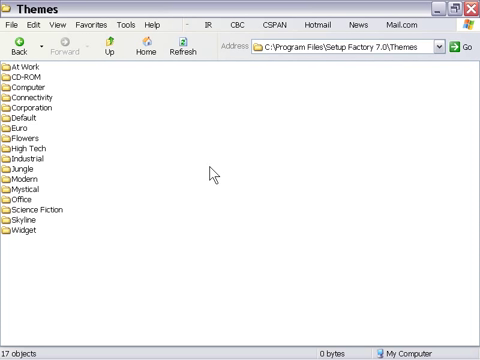
{"action": "mouse_move", "coordinate": [80, 140]}
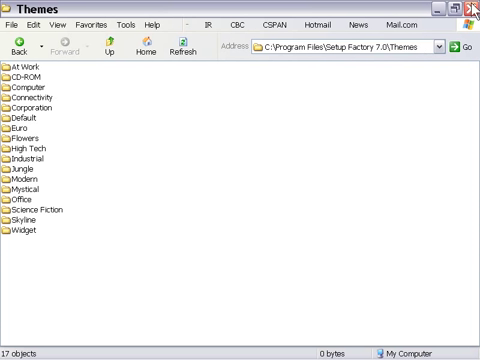
Close the Themes folder window and bring the Setup Factory project back to the front
{"action": "left_click", "coordinate": [470, 8]}
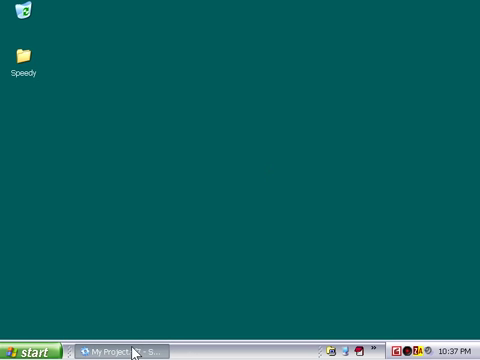
{"action": "left_click", "coordinate": [116, 352]}
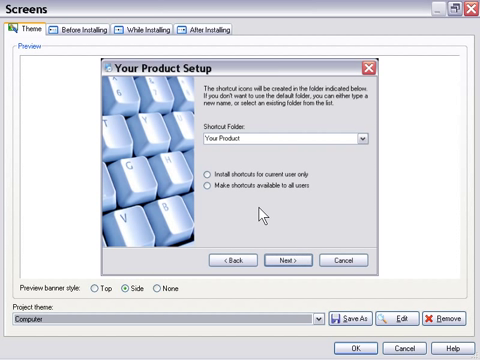
{"action": "mouse_move", "coordinate": [262, 210]}
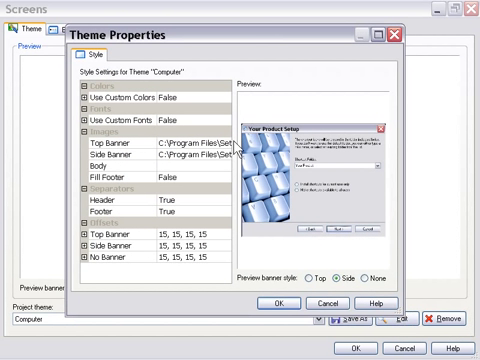
{"action": "mouse_move", "coordinate": [248, 220]}
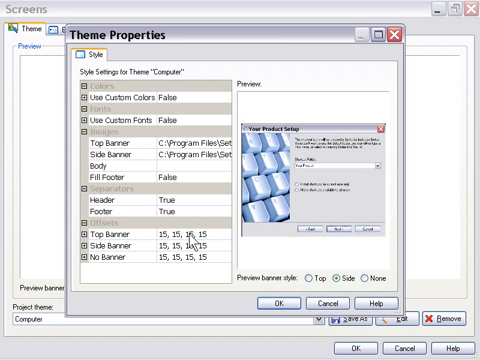
{"action": "mouse_move", "coordinate": [192, 238]}
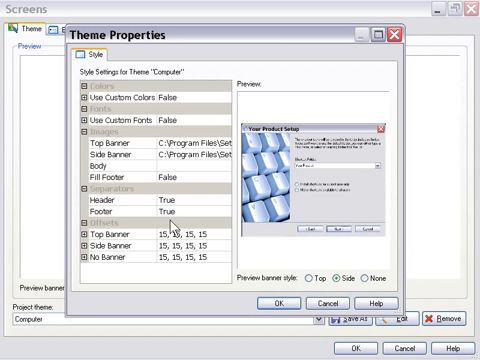